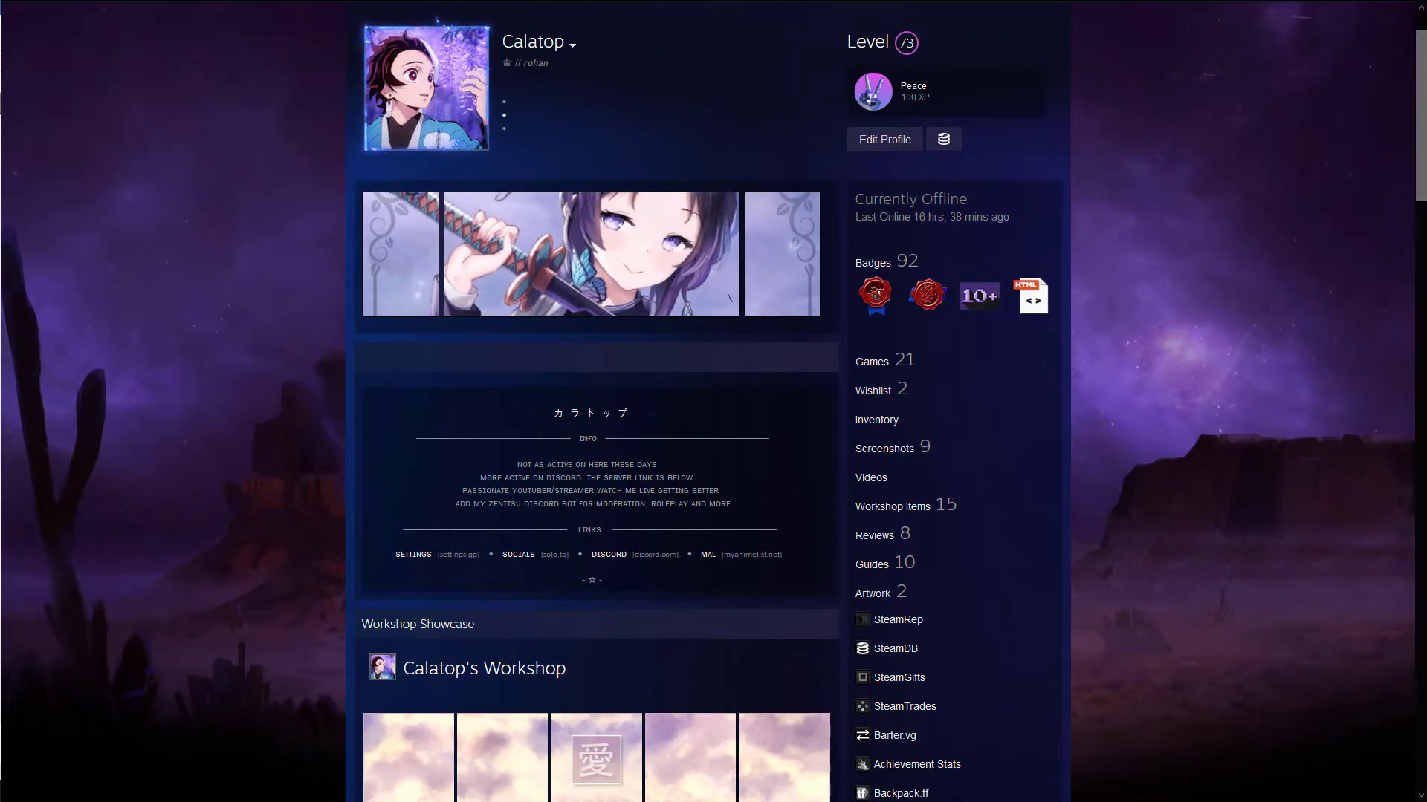
mouse_move(788, 230)
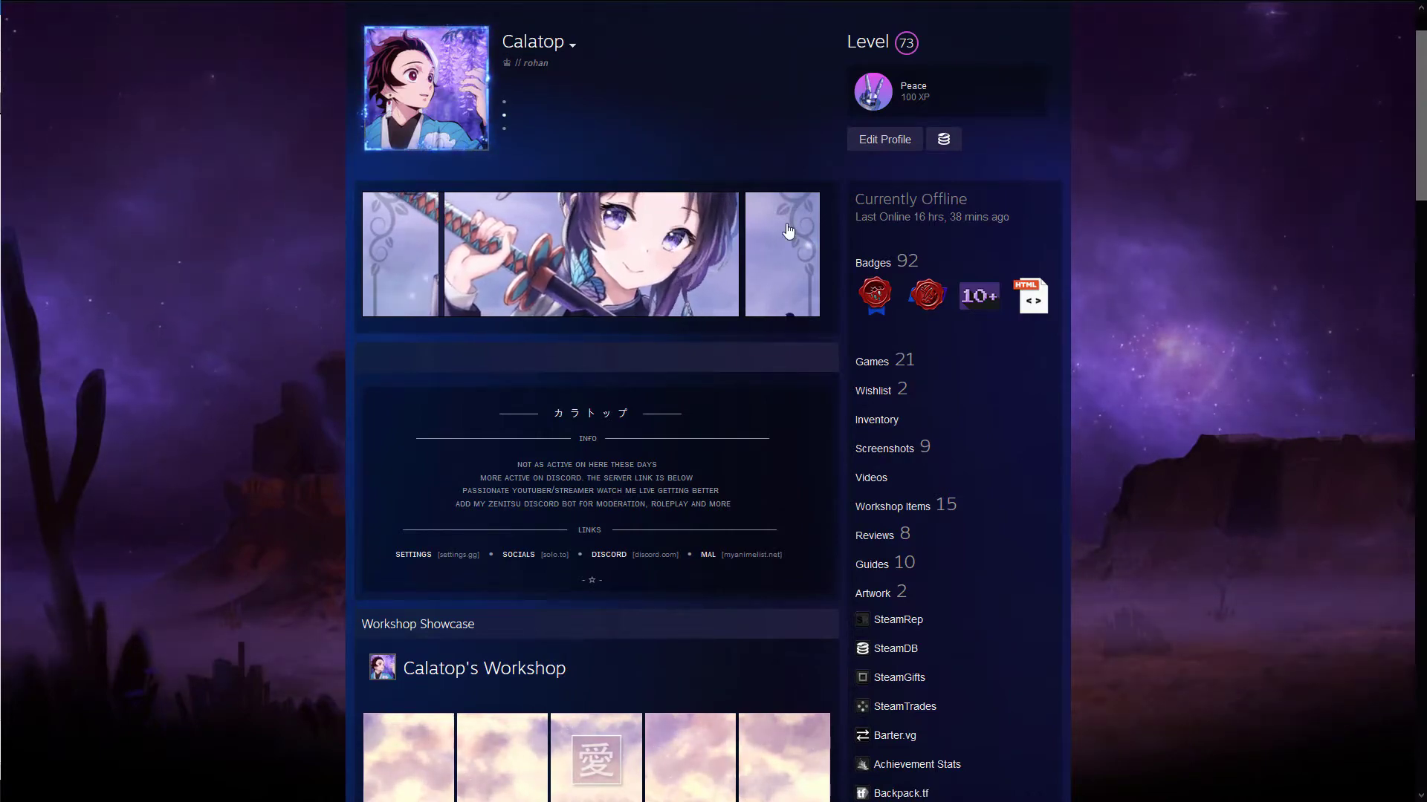
Scroll down the profile past the Guide Showcase toward the Guides section
scroll("down", 3)
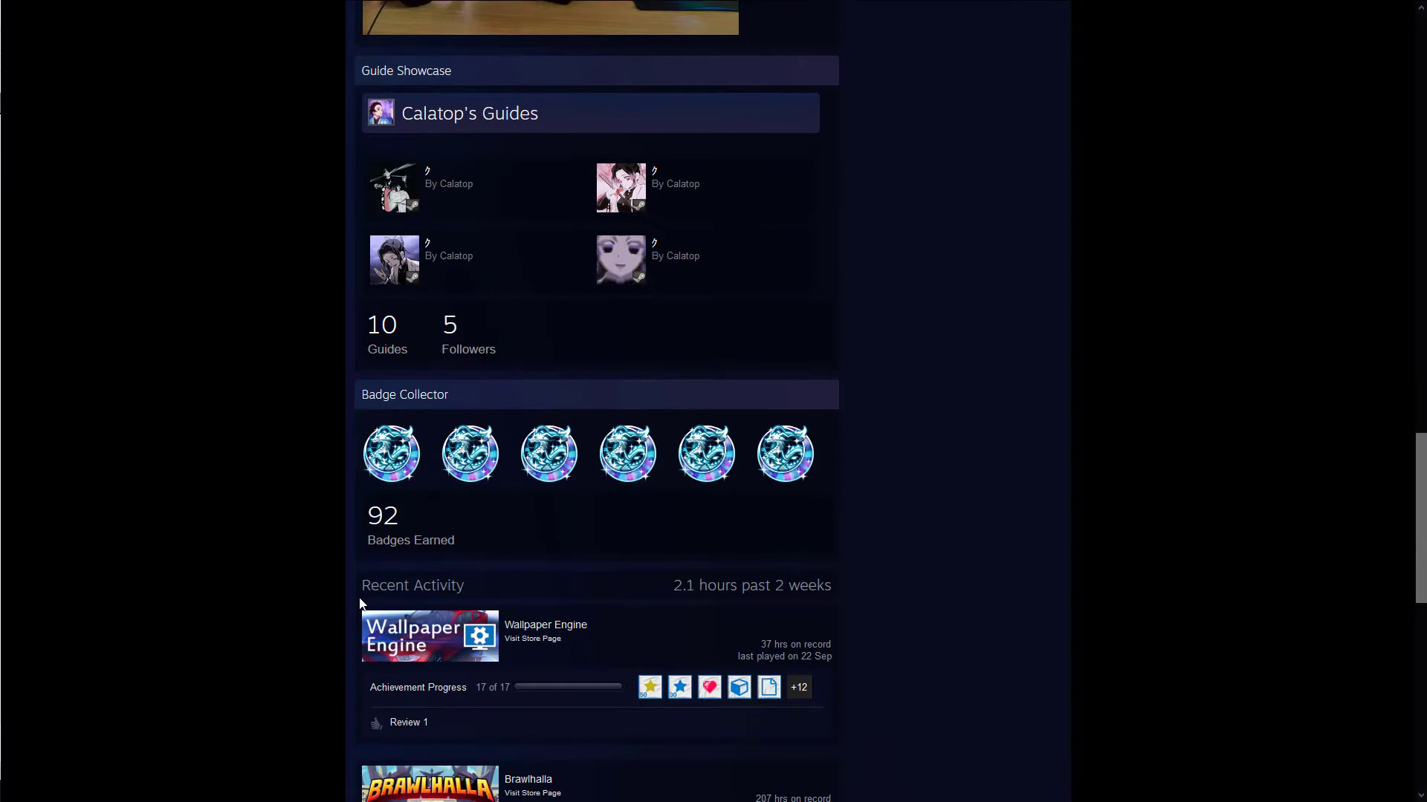
scroll("down", 3)
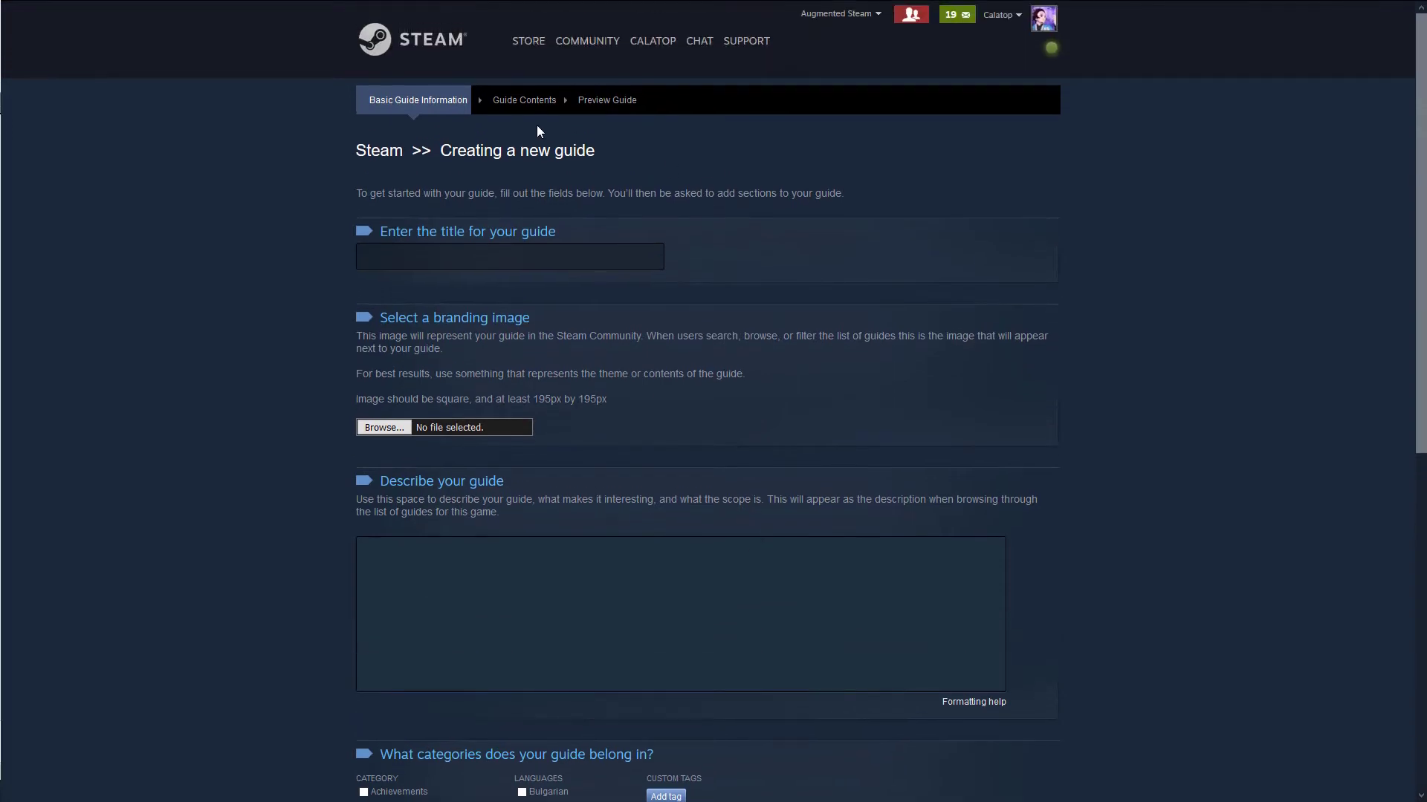
Enter a heart as the guide title and tick the ownership-rights checkbox
left_click(383, 428)
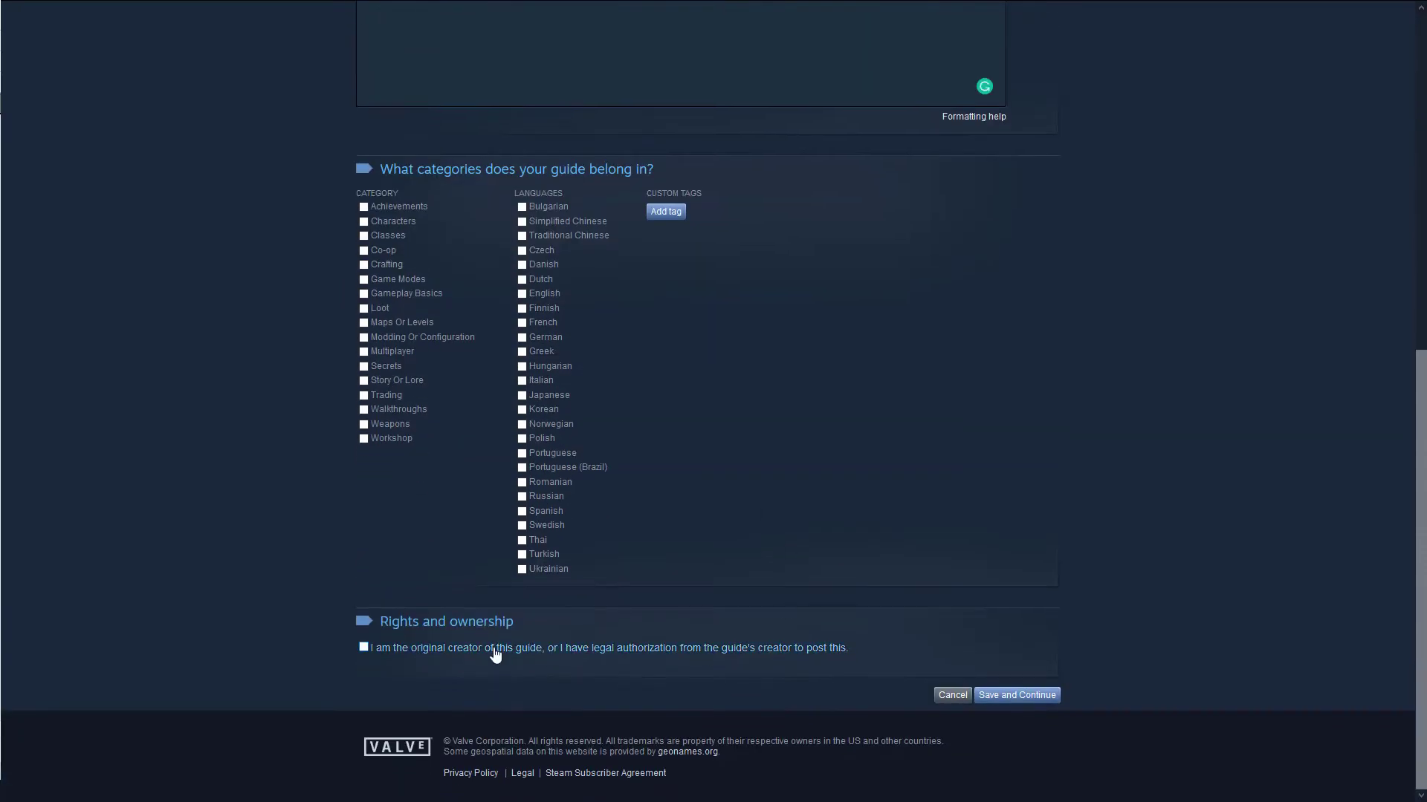
left_click(1016, 695)
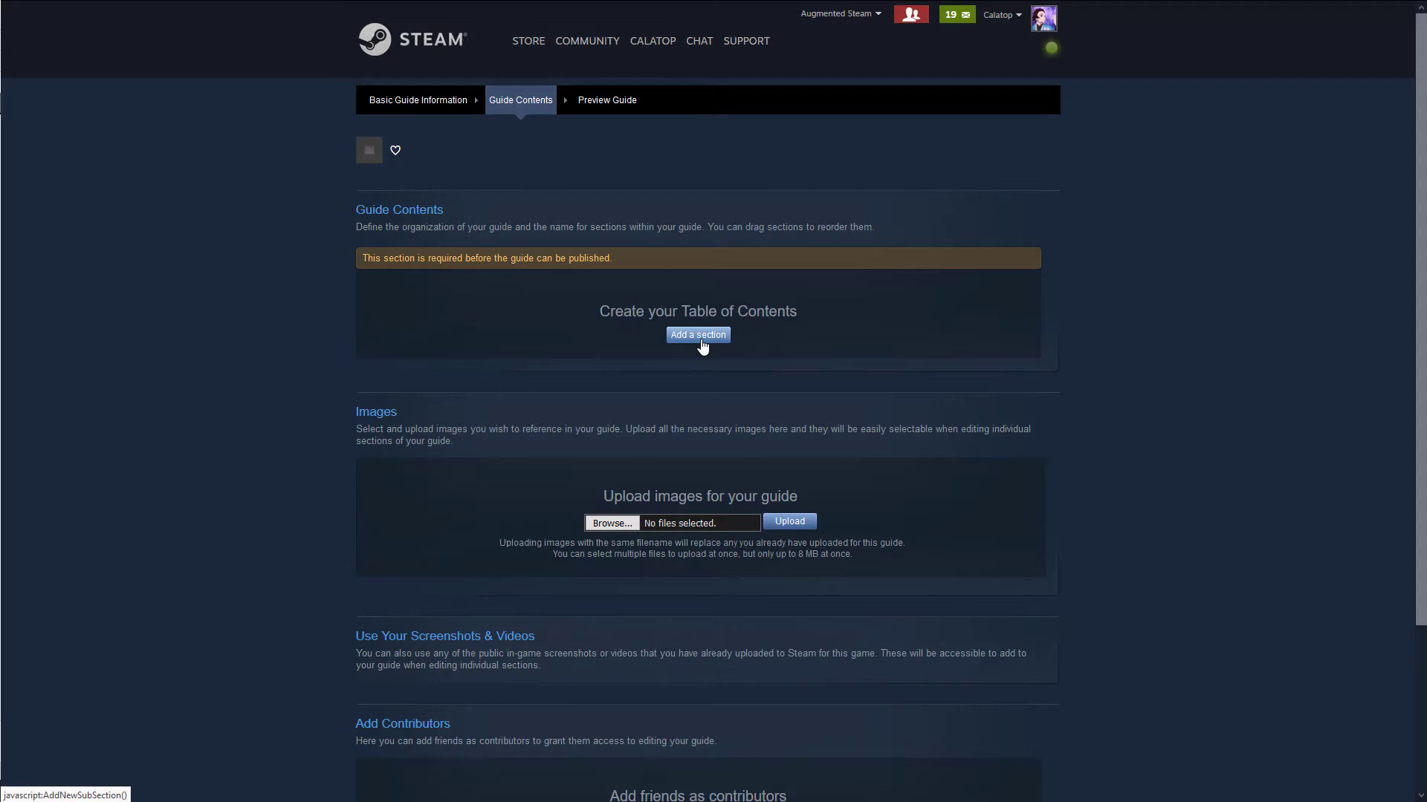
mouse_move(513, 324)
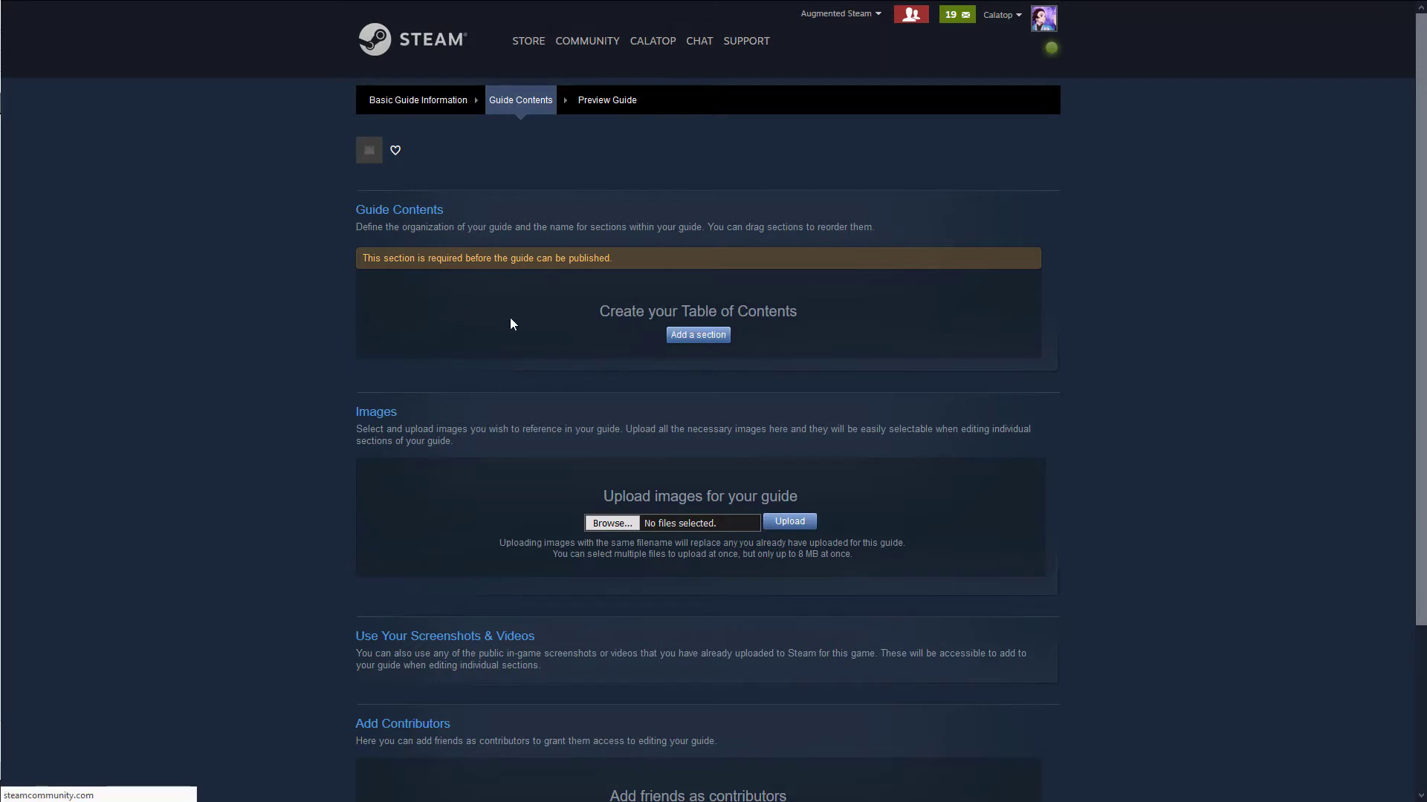
Add a first section with a symbol title, save it, and preview the heart guide
left_click(698, 334)
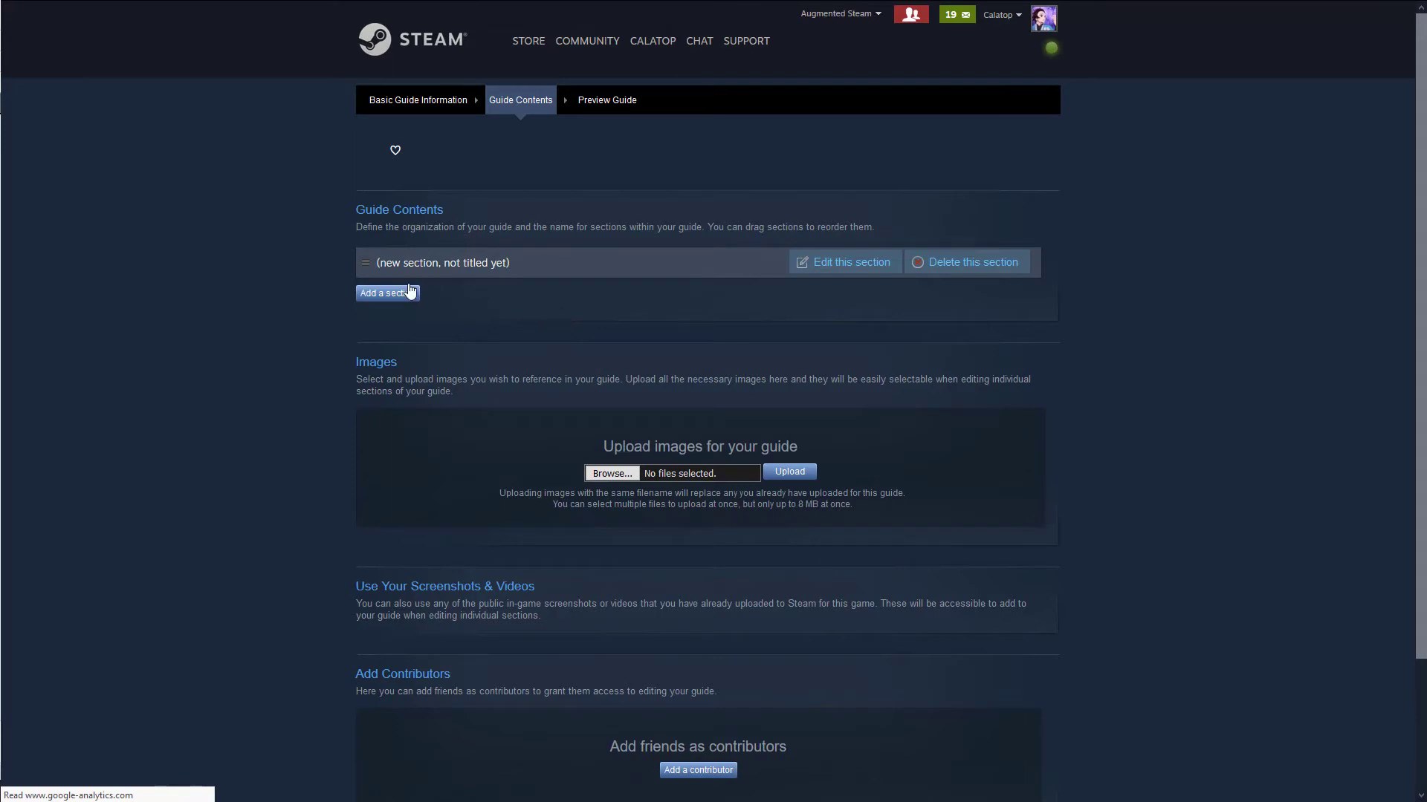
left_click(844, 262)
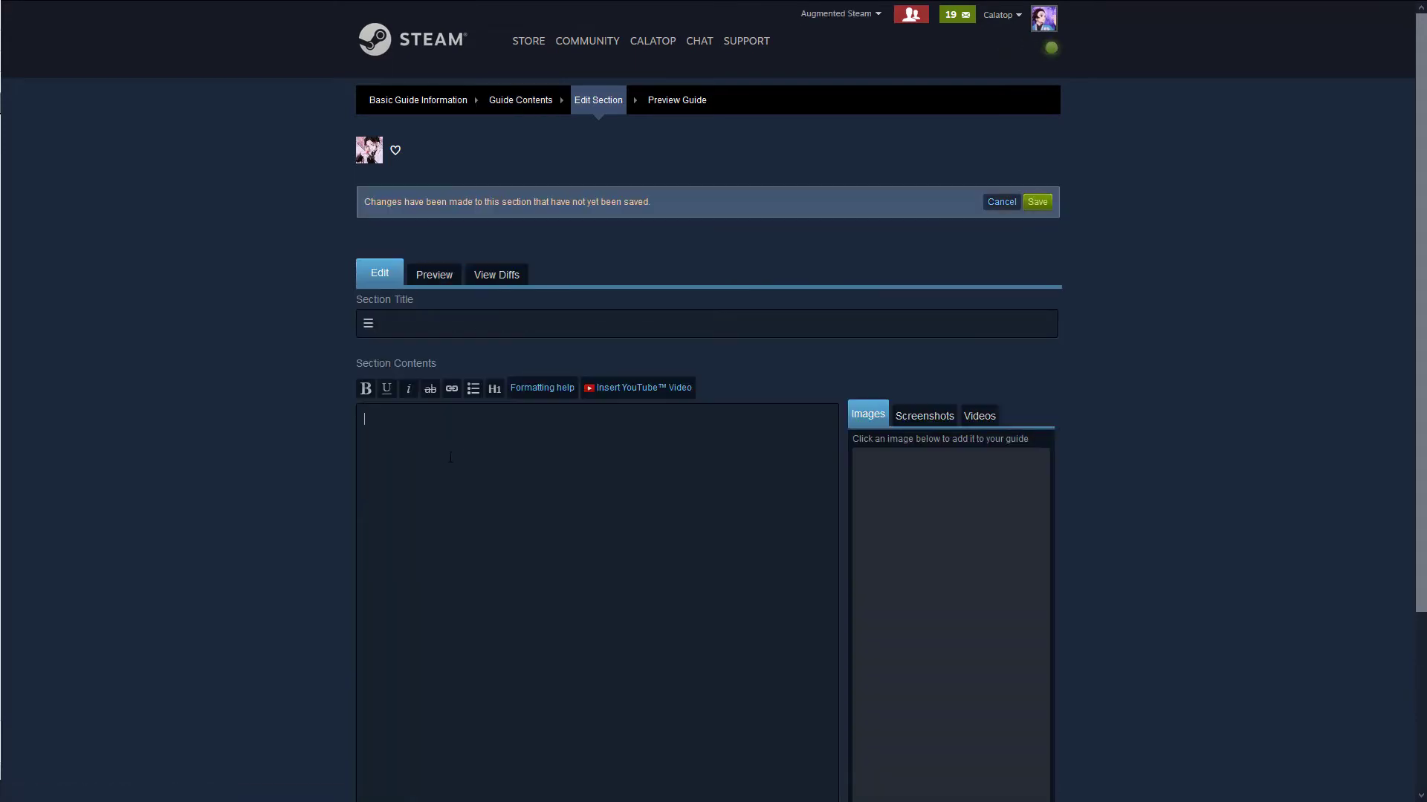
left_click(1038, 202)
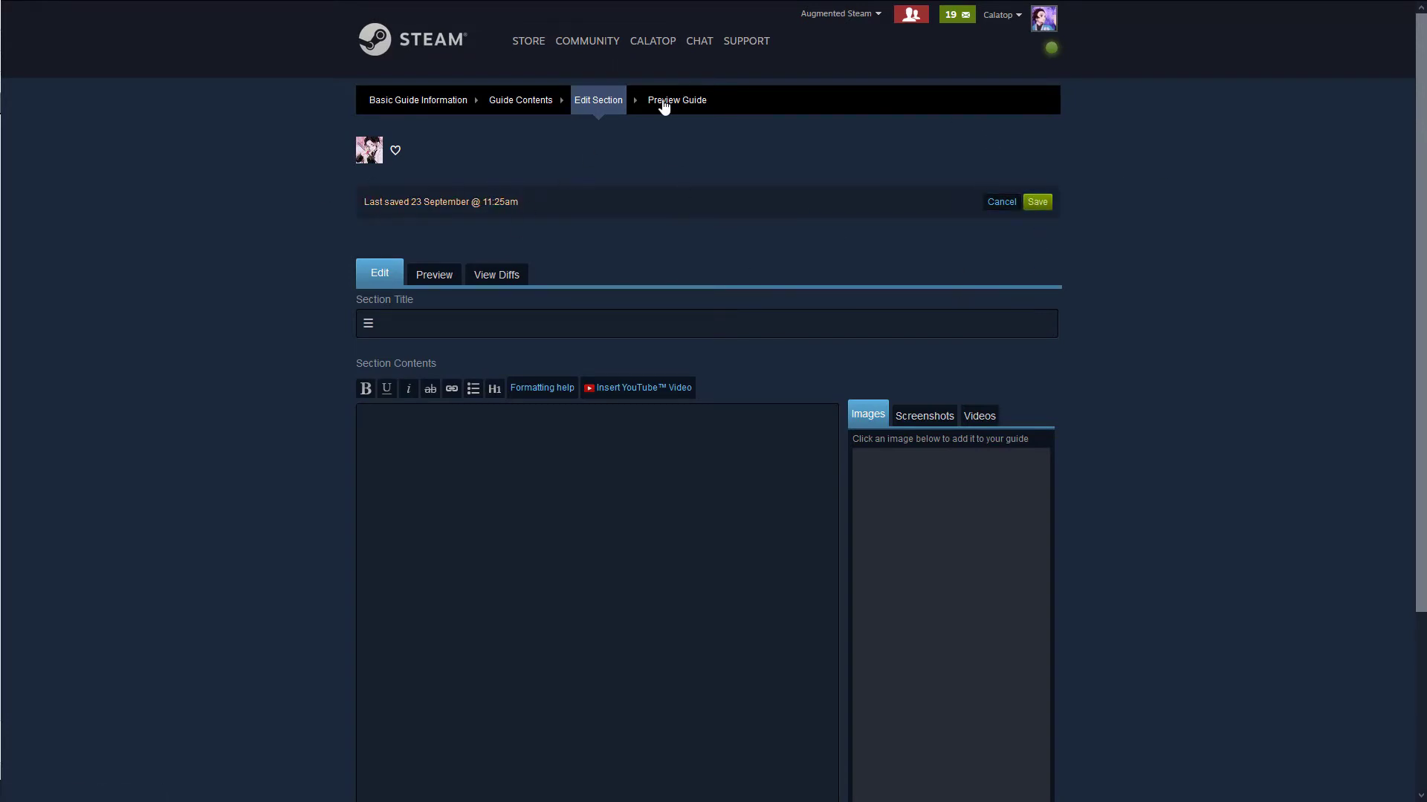
left_click(676, 100)
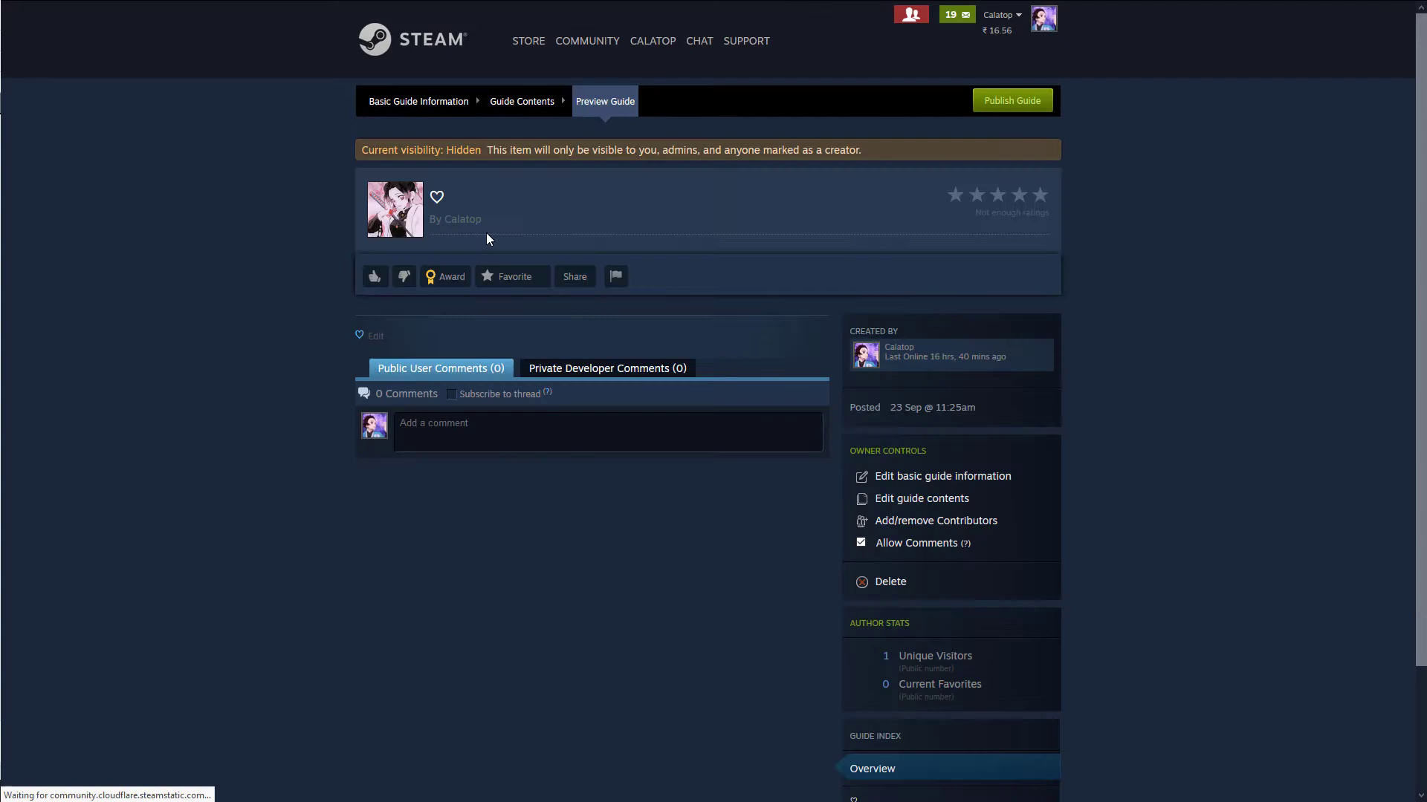
mouse_move(1001, 104)
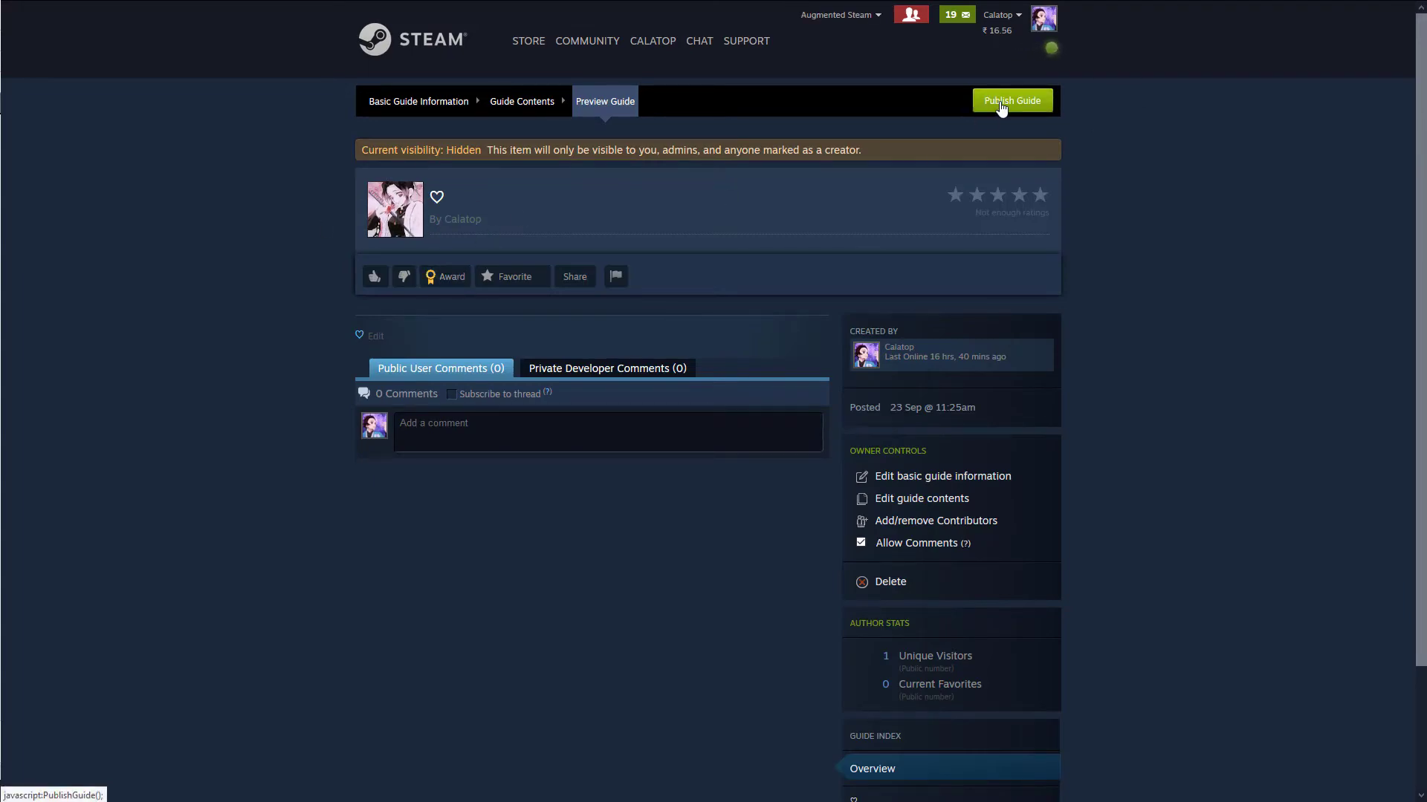
Publish the heart guide from its preview page
left_click(1012, 102)
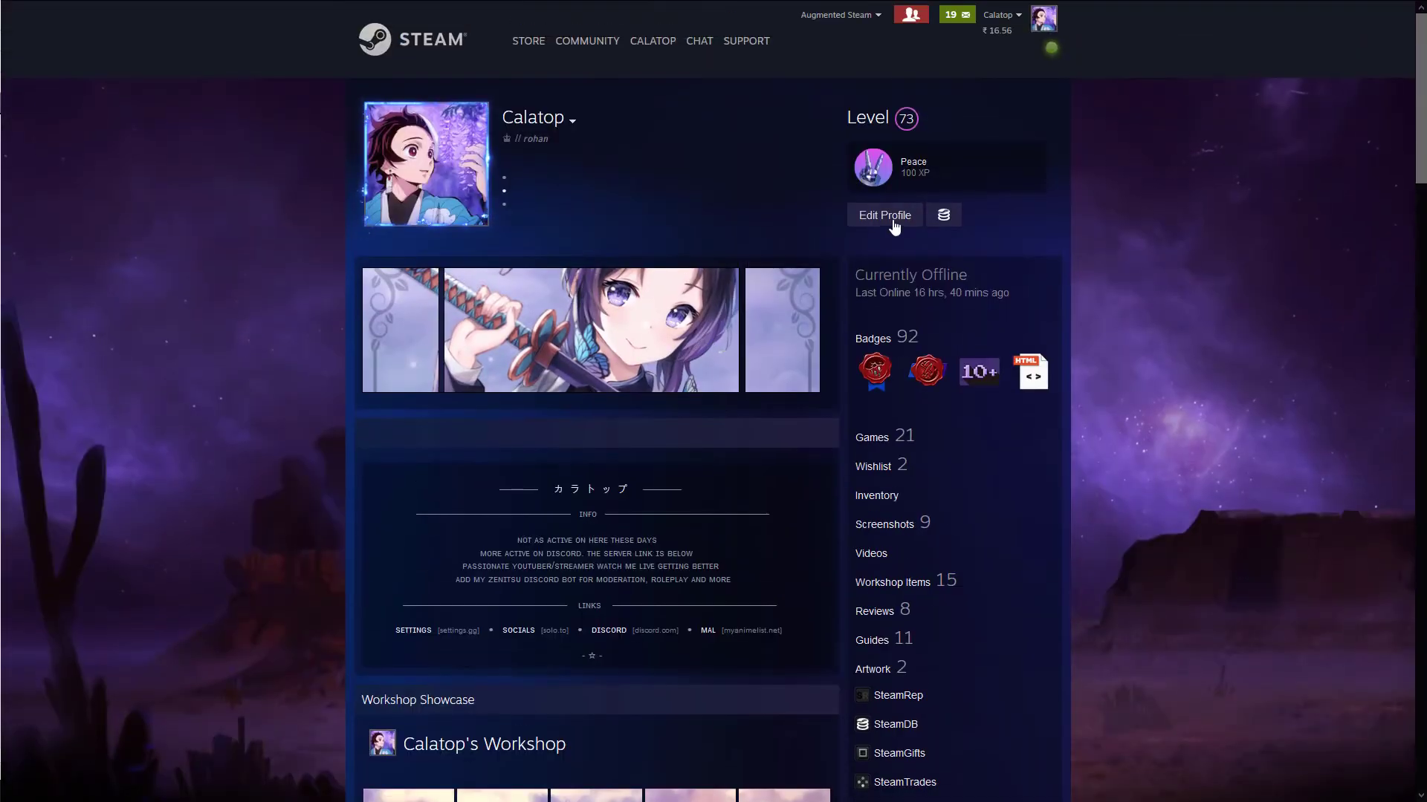
Edit the profile and pick the heart guide for a Guide Showcase slot
left_click(883, 214)
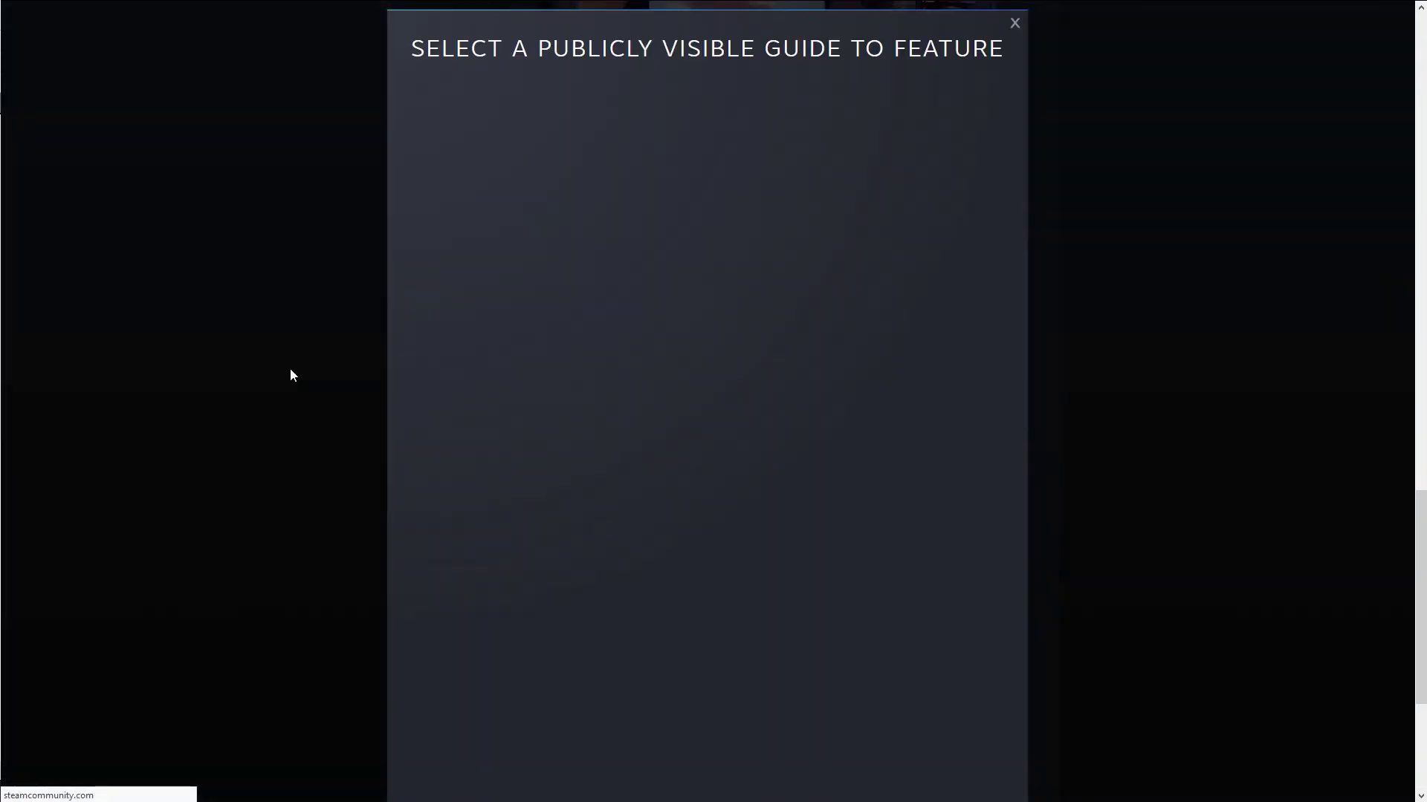
left_click(1014, 24)
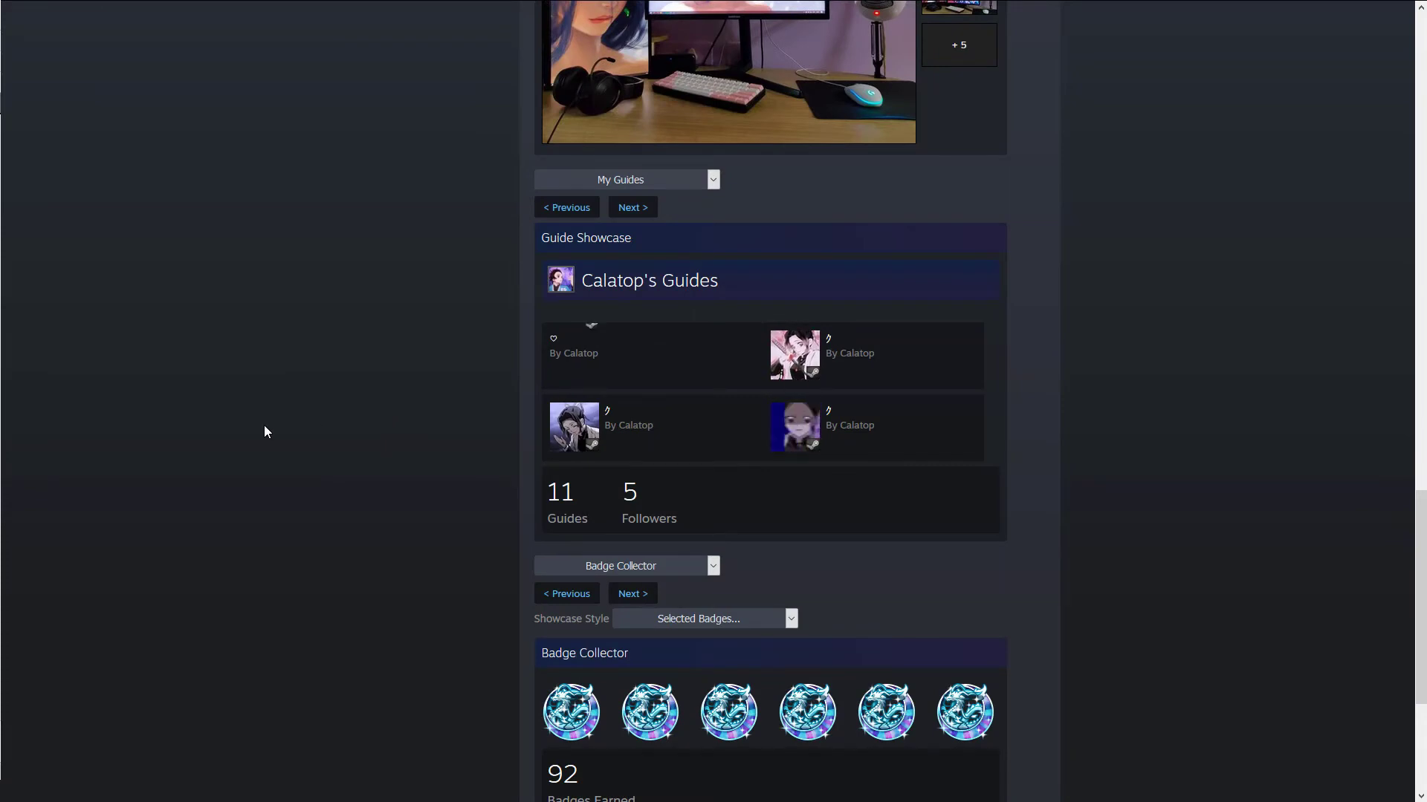
mouse_move(910, 359)
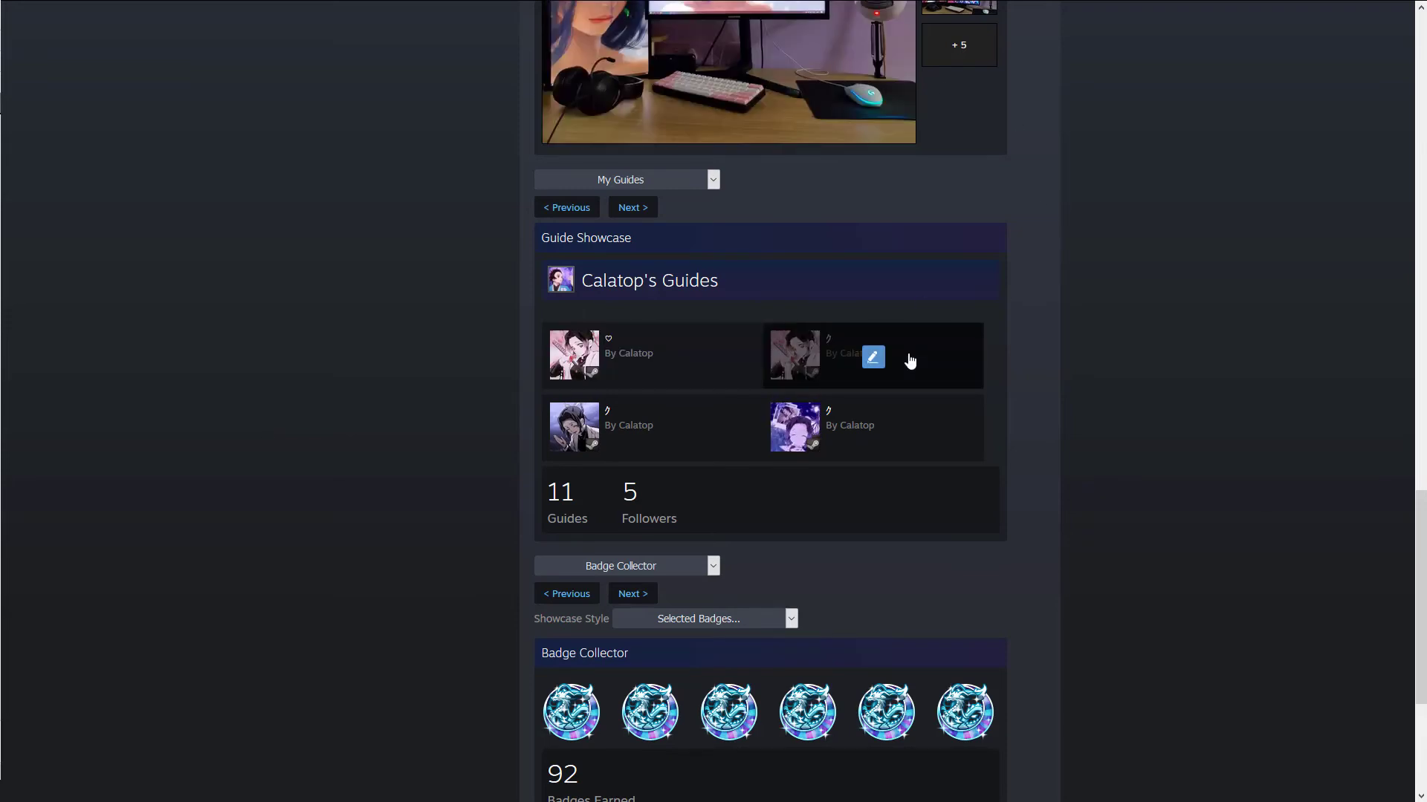